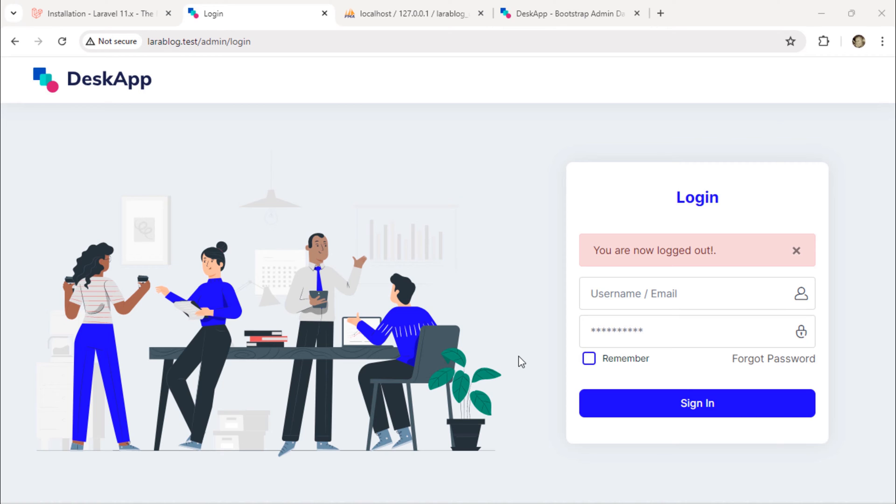
mouse_move(539, 419)
type("dashboard")
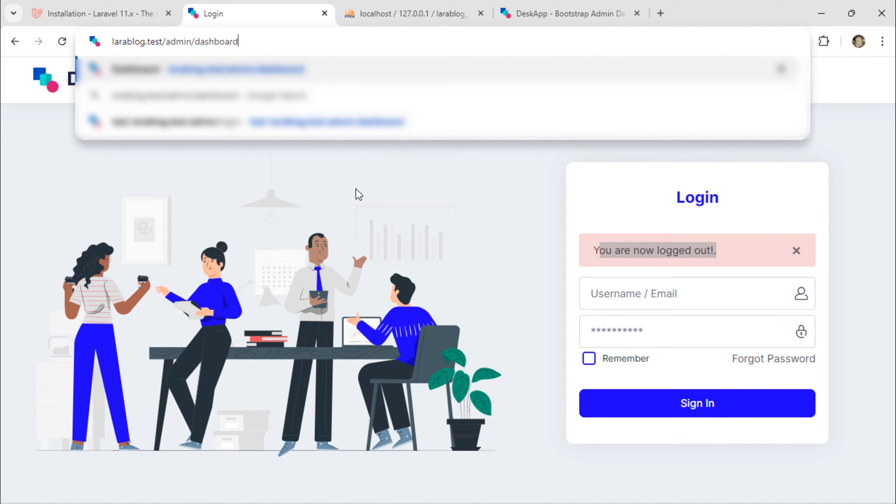
- Load the admin dashboard, sign in as admin, then request admin/login again to see the login page
key("Enter")
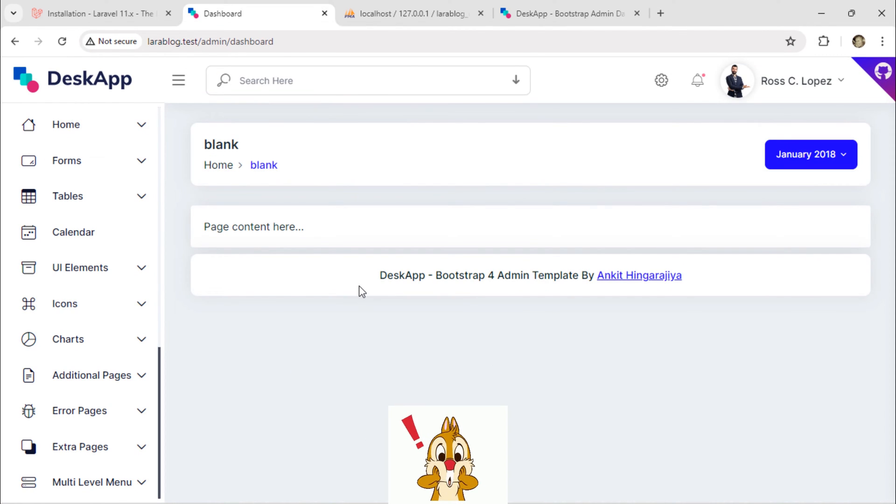
mouse_move(468, 365)
type("a")
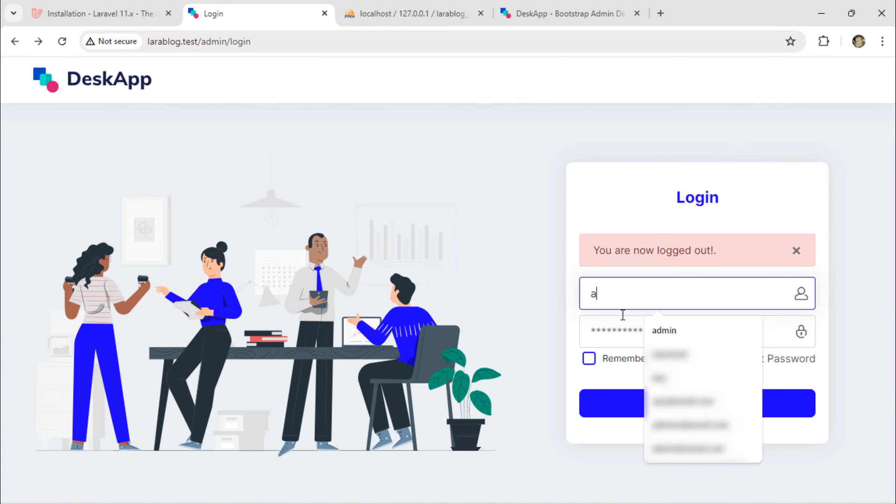
left_click(664, 331)
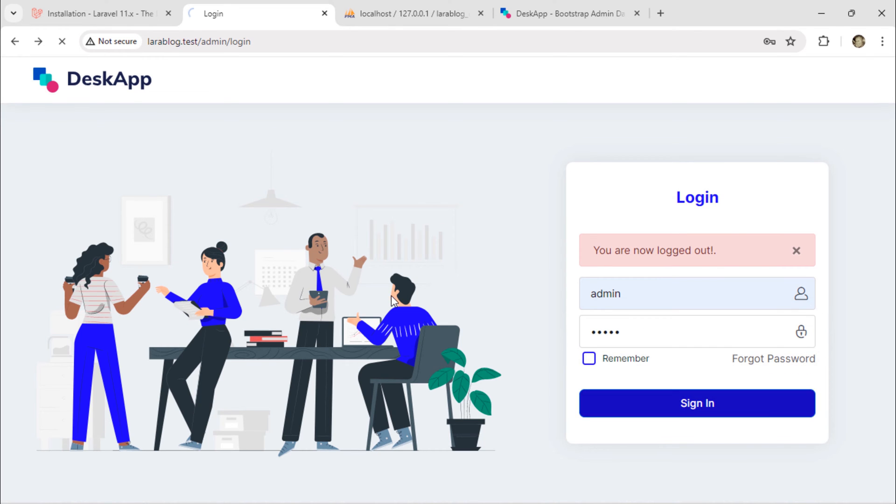
left_click(698, 404)
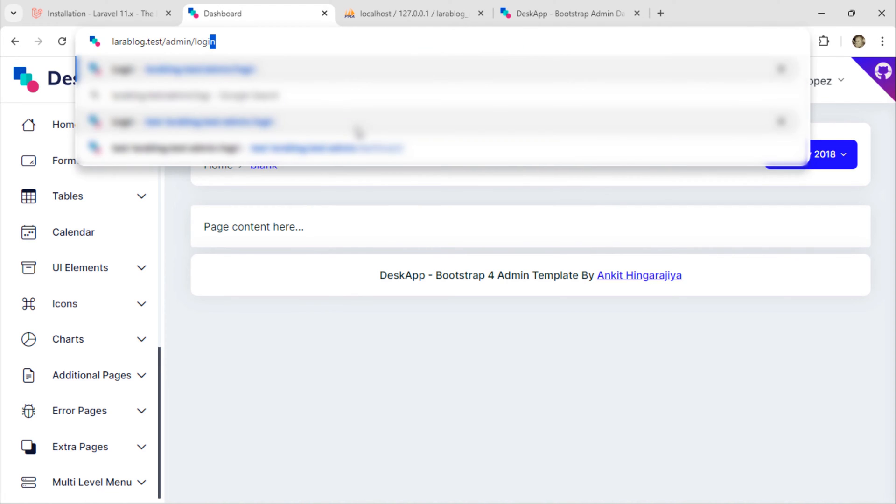
key("Enter")
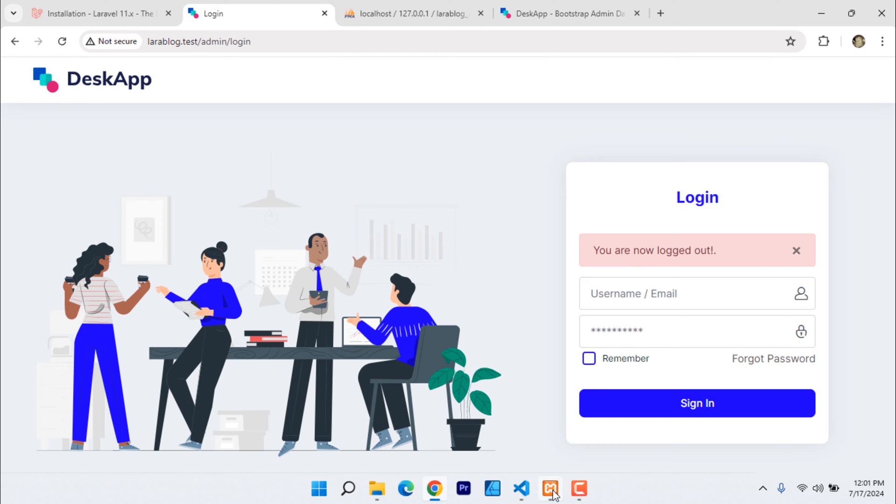
- Switch to the editor and bring up app/Providers/AppServiceProvider.php for editing
left_click(551, 487)
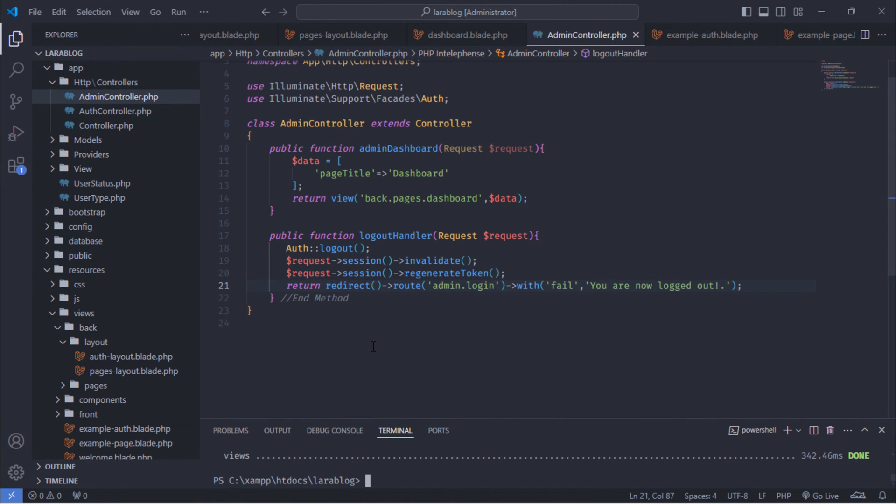
left_click(191, 54)
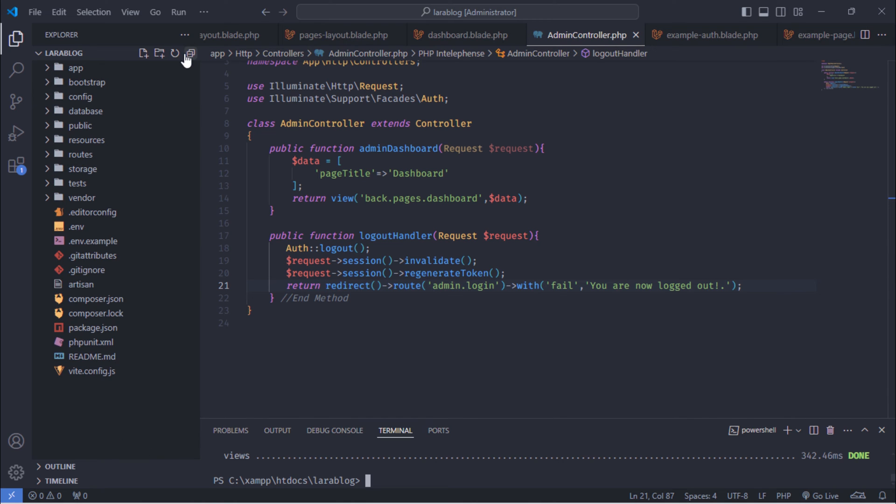
left_click(75, 67)
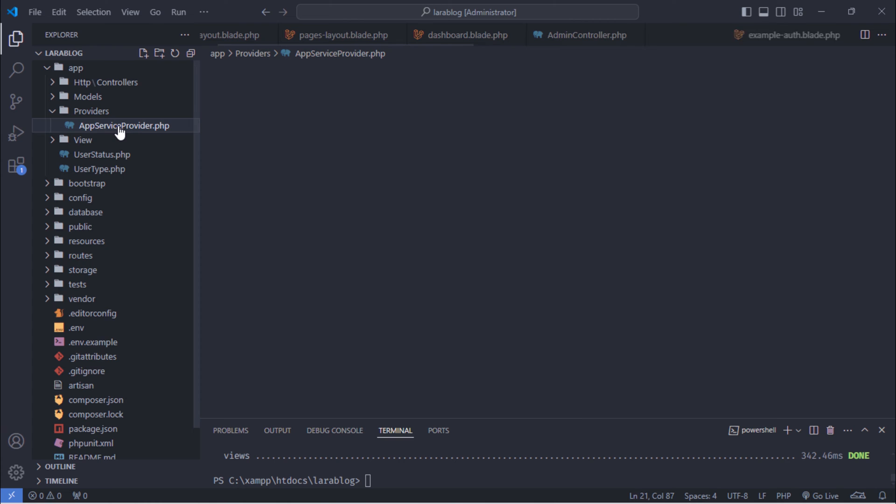
double_click(123, 125)
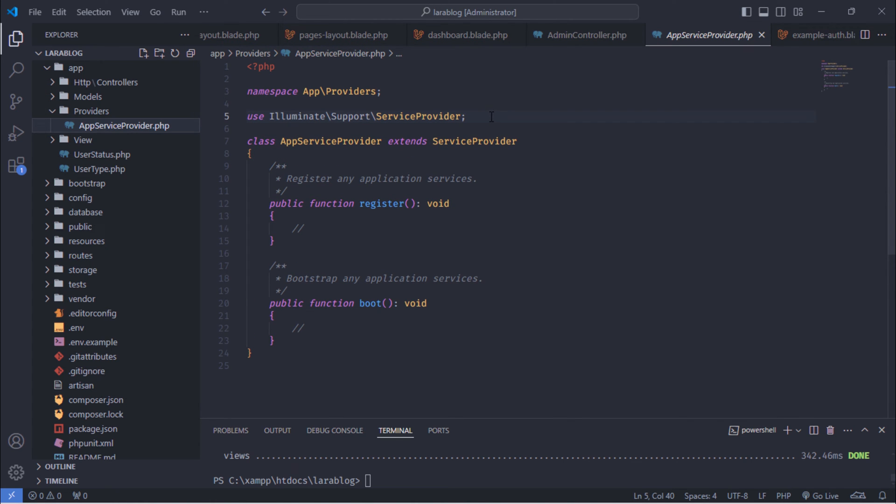
- Add use statements for RedirectIfAuthenticated, Authenticate and the Session facade via autocomplete
type("use")
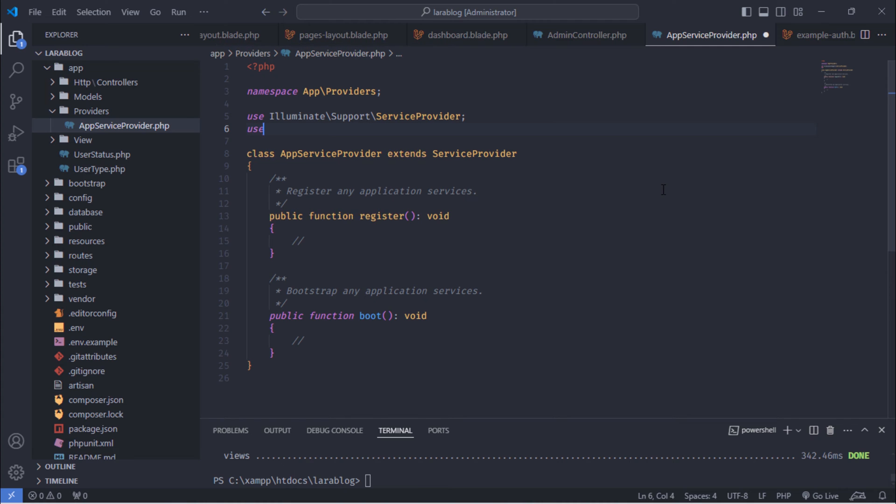
type("Redirect")
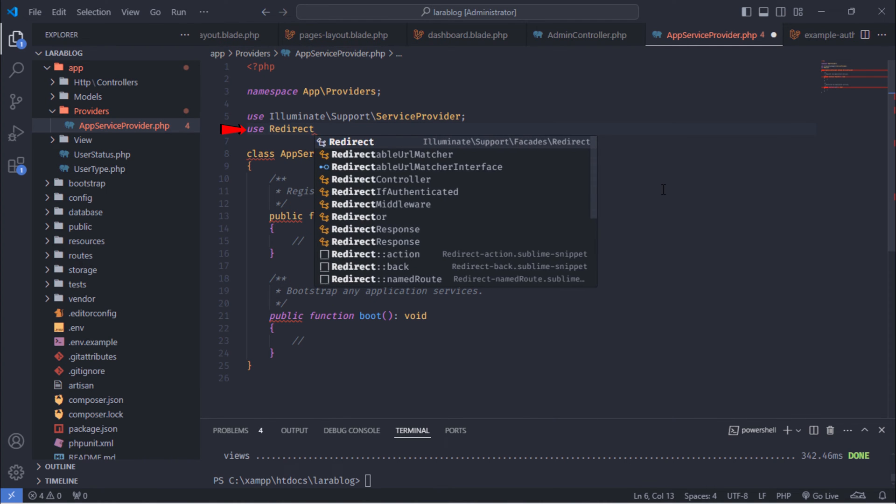
left_click(388, 193)
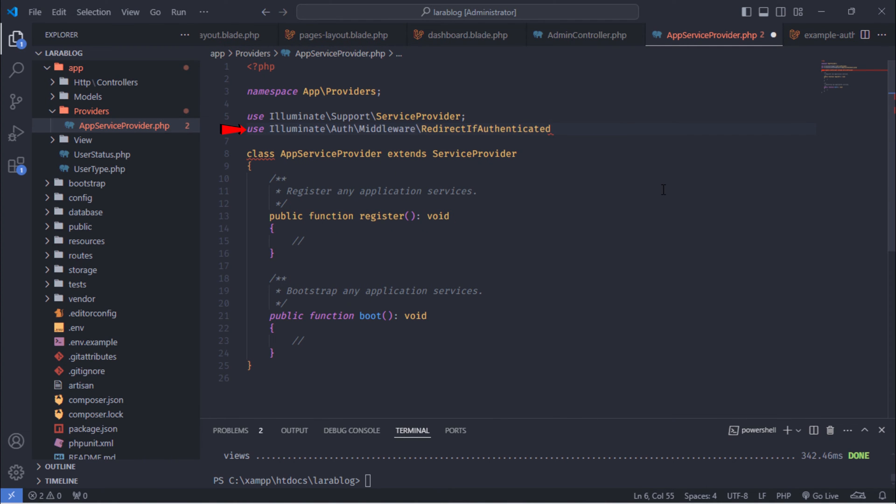
type(";")
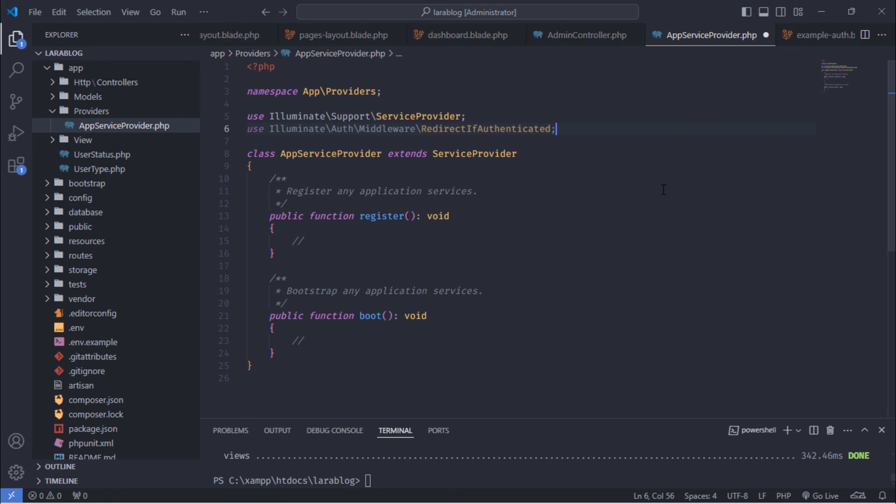
type("use Au")
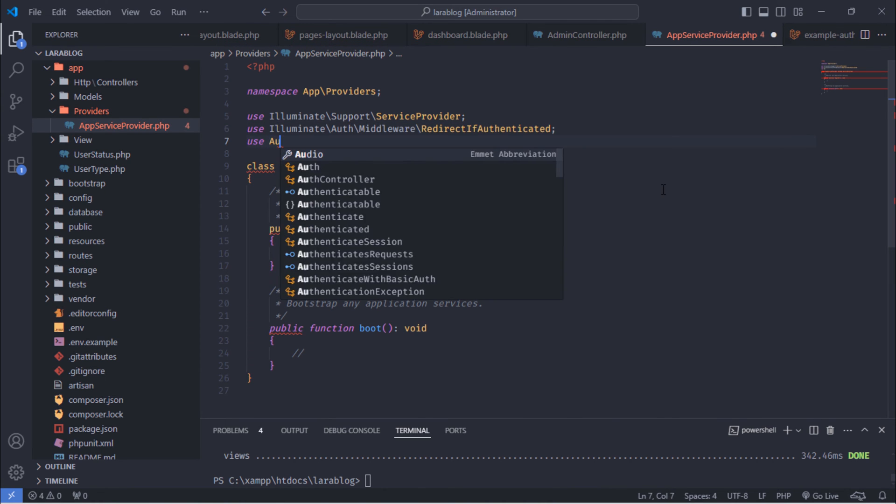
type("thenticat")
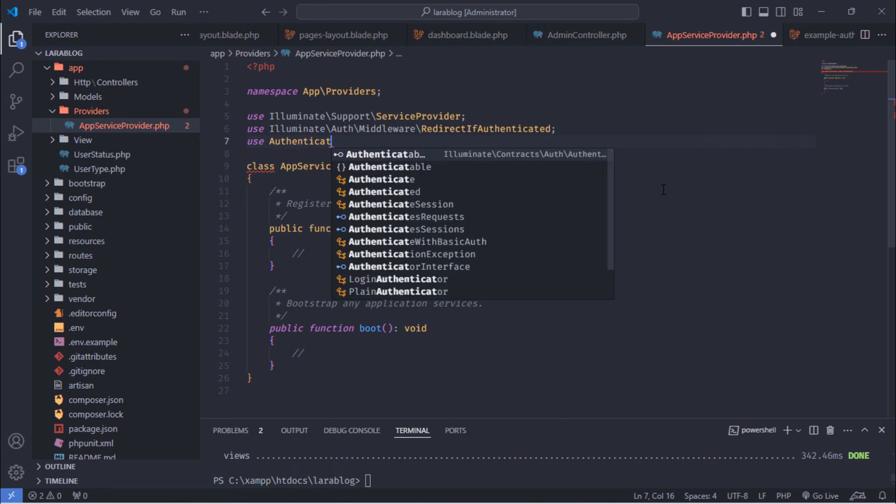
left_click(379, 179)
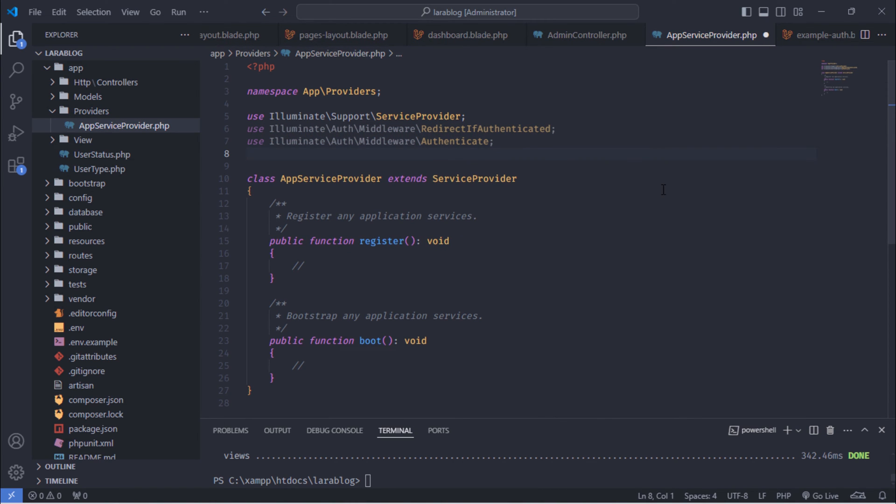
type("use Sessio")
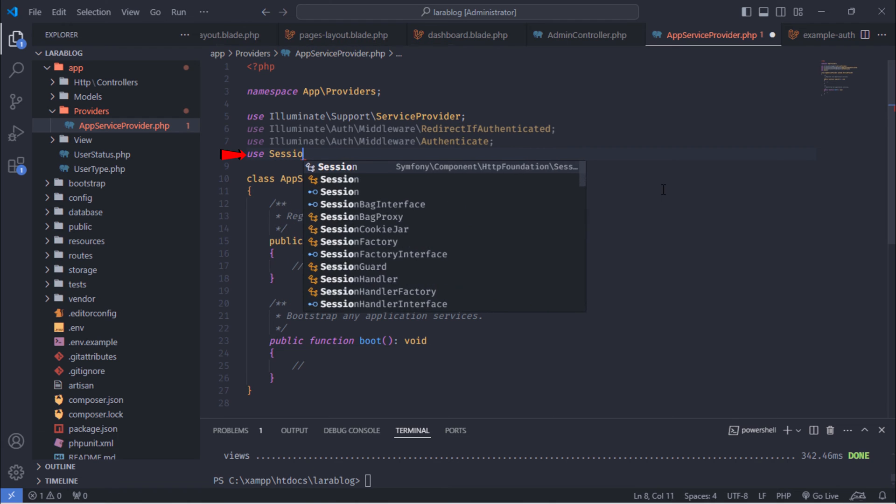
type("n")
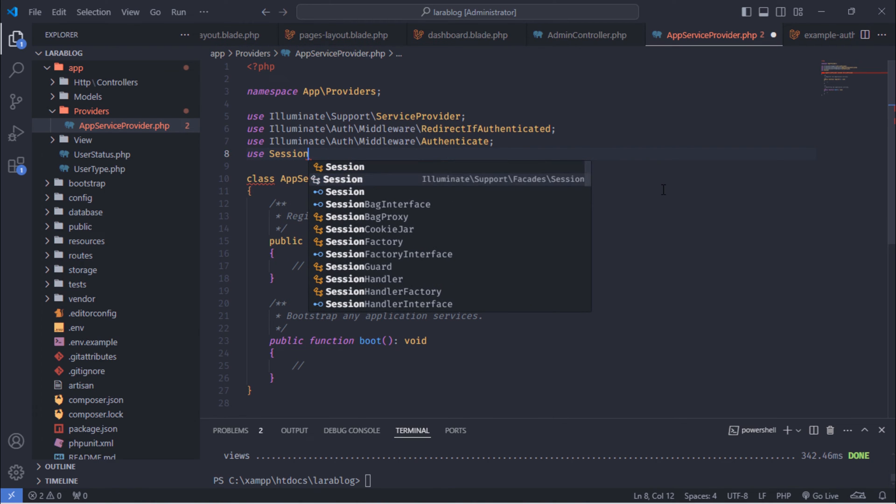
left_click(343, 179)
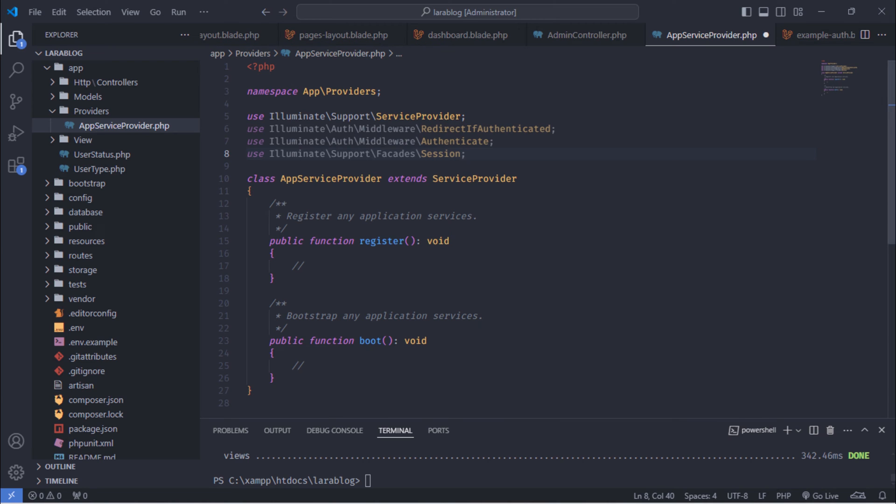
- In boot(), redirect authenticated users to route('admin.dashboard') with a commented redirectUsing closure
scroll("down", 3)
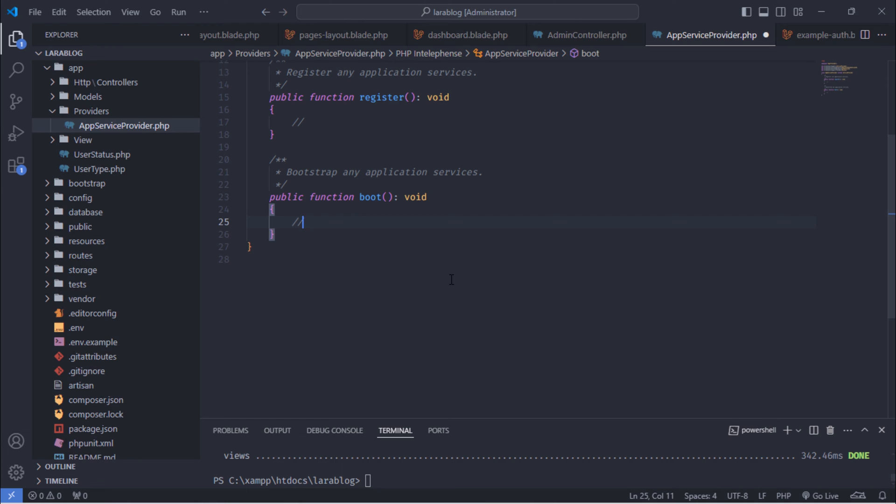
type("Redirect a")
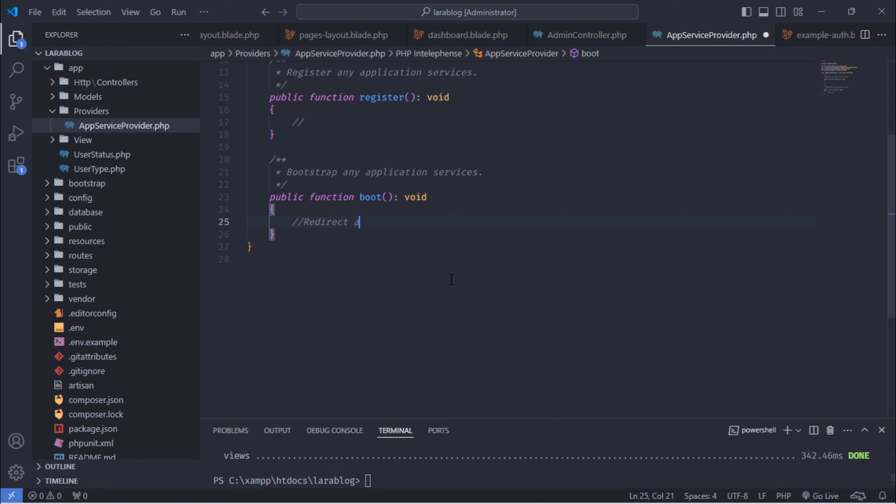
type("n Authenticat")
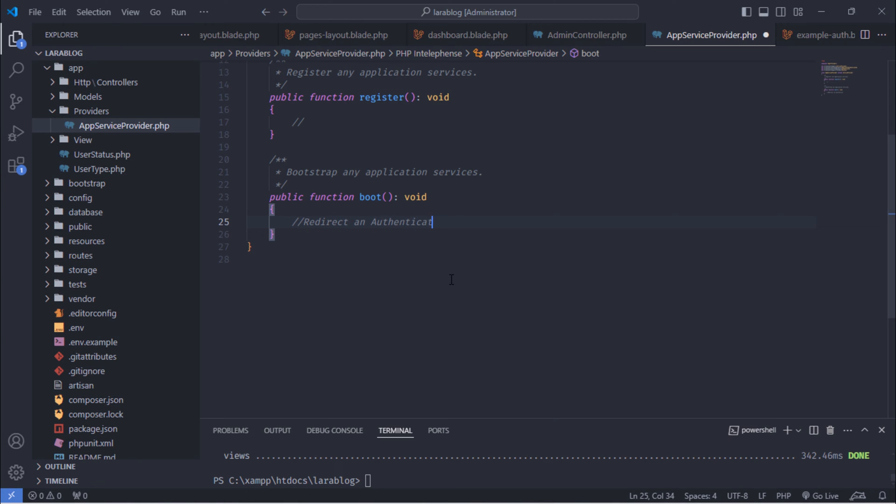
type("ed User to")
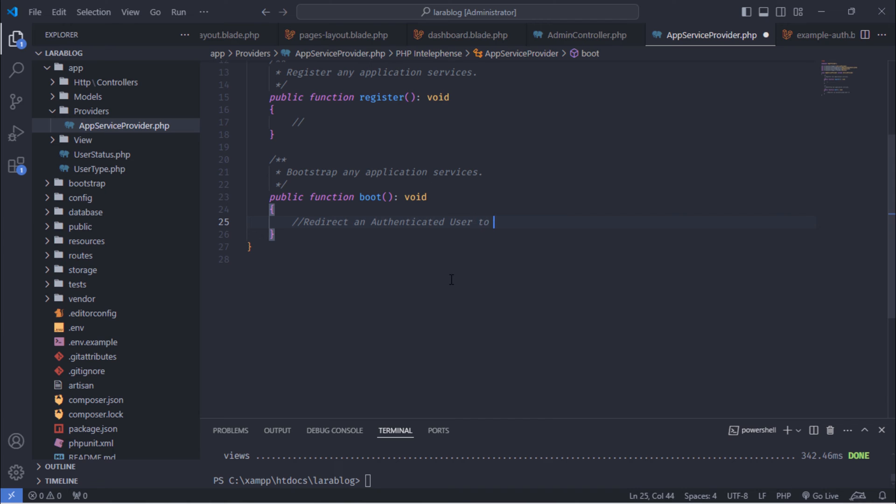
type("dashboard")
type("RedirectIfAuthenticated")
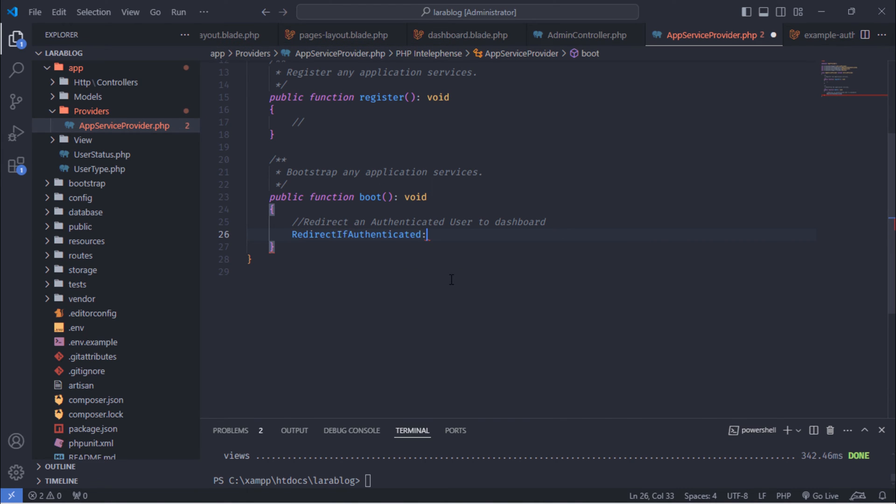
type(":redirectUsing(fu")
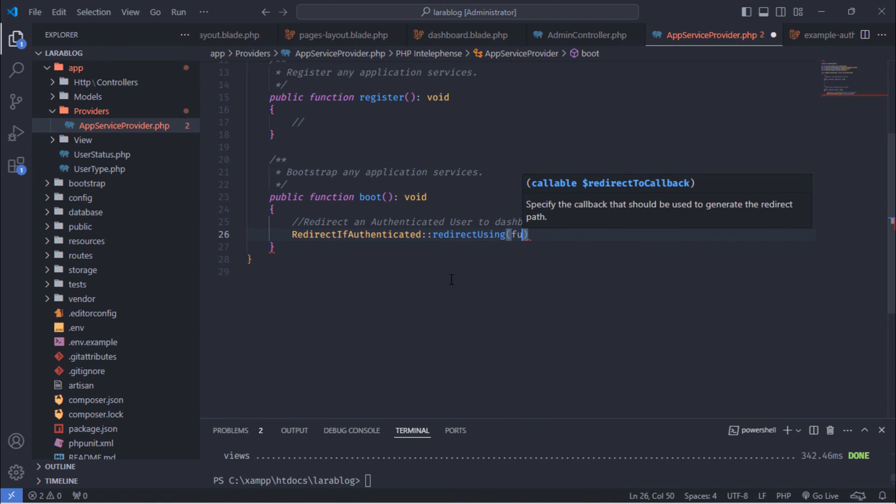
type("nction()")
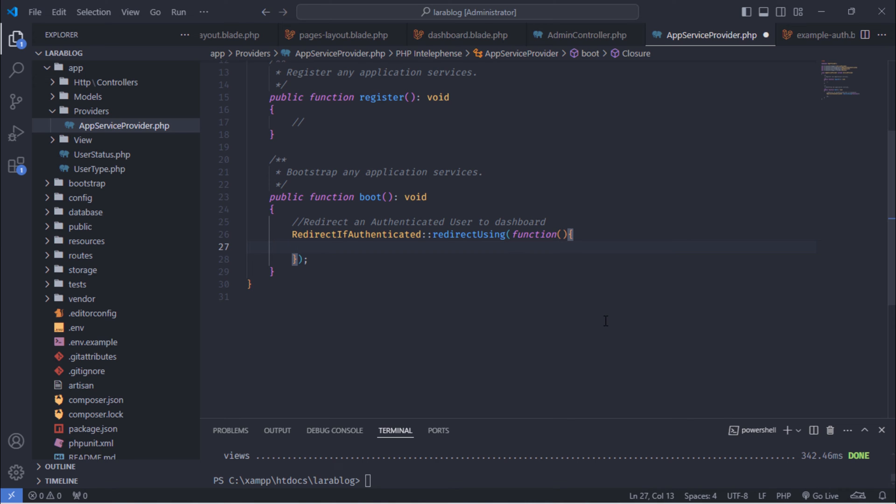
type("return r")
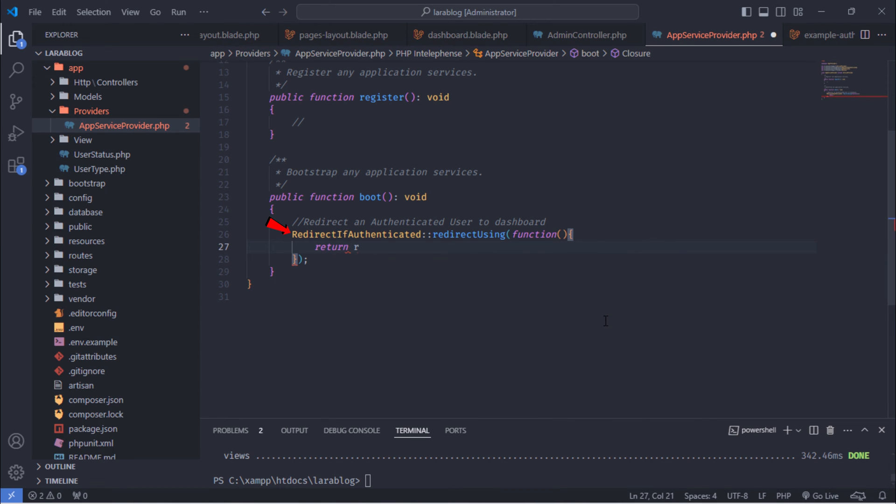
type("oute('")
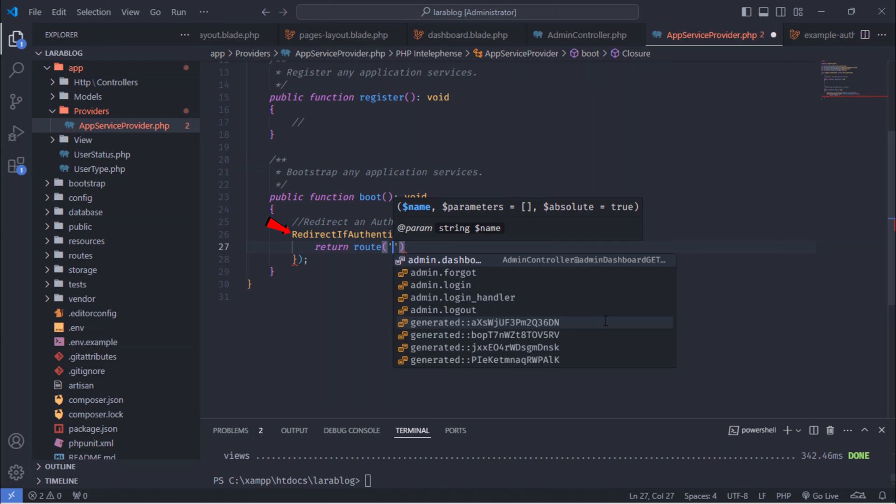
type("admin.dashboard")
type("//")
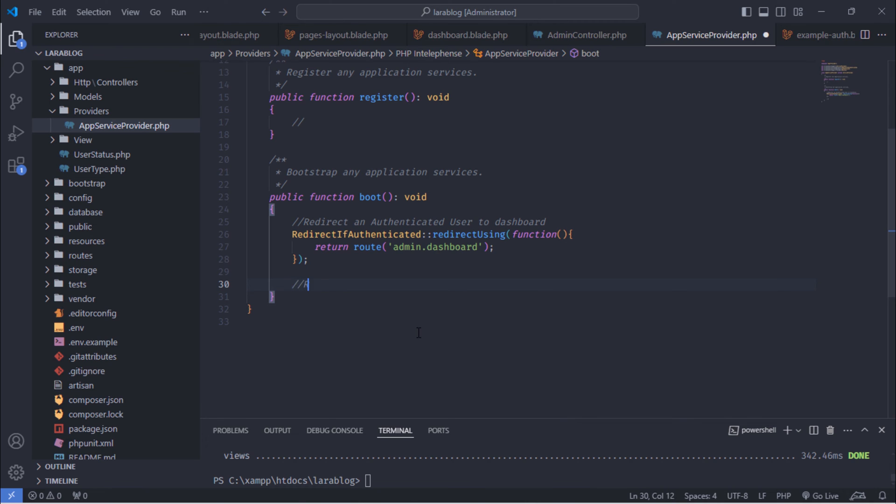
- Add a commented Authenticate::redirectUsing closure for sending non-authenticated users to the admin login page
type("Redirect No")
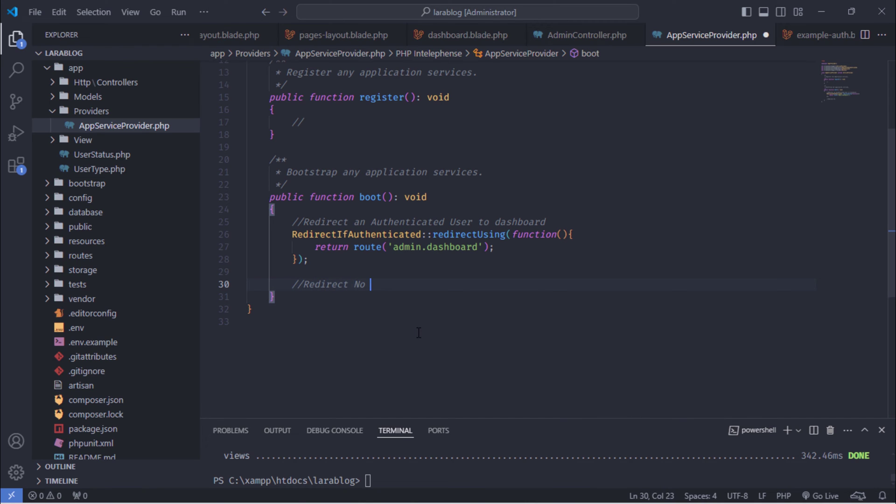
type("Authenticated User to A")
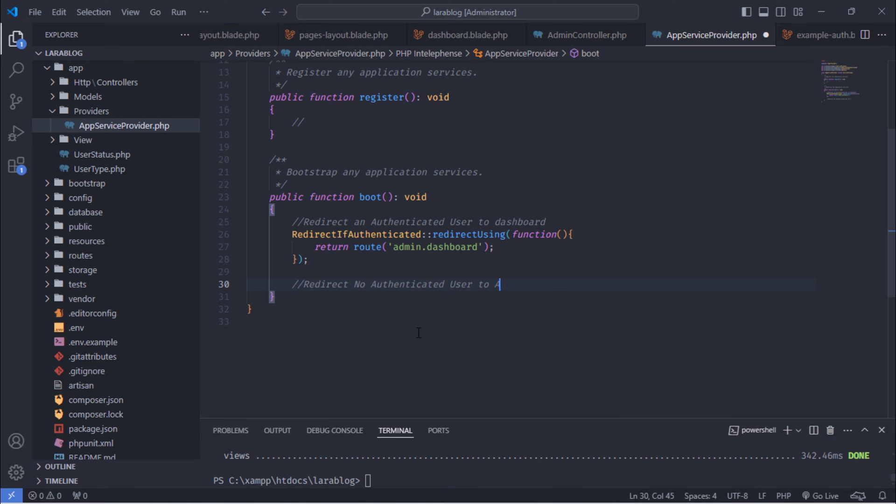
type("dmin Login")
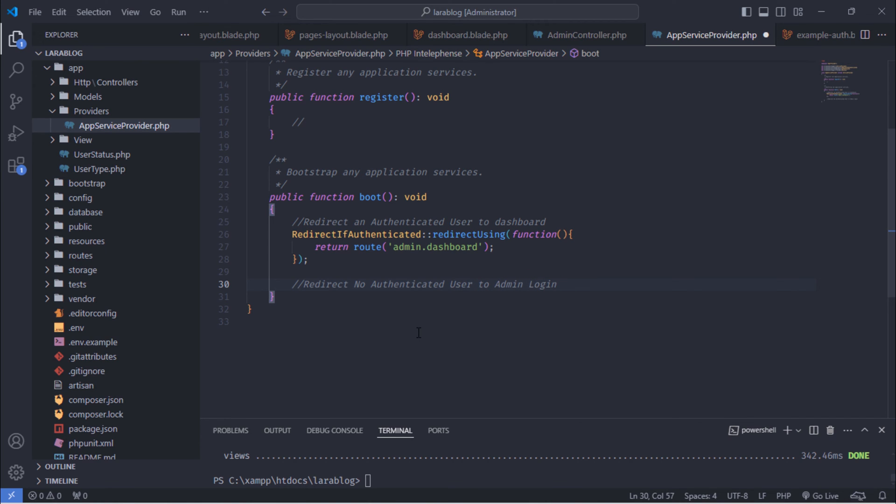
type("Page")
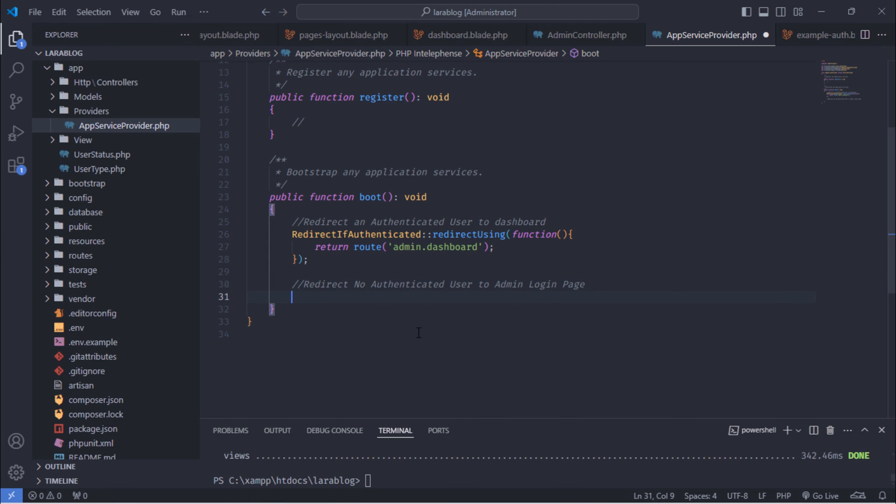
type("Authenticate")
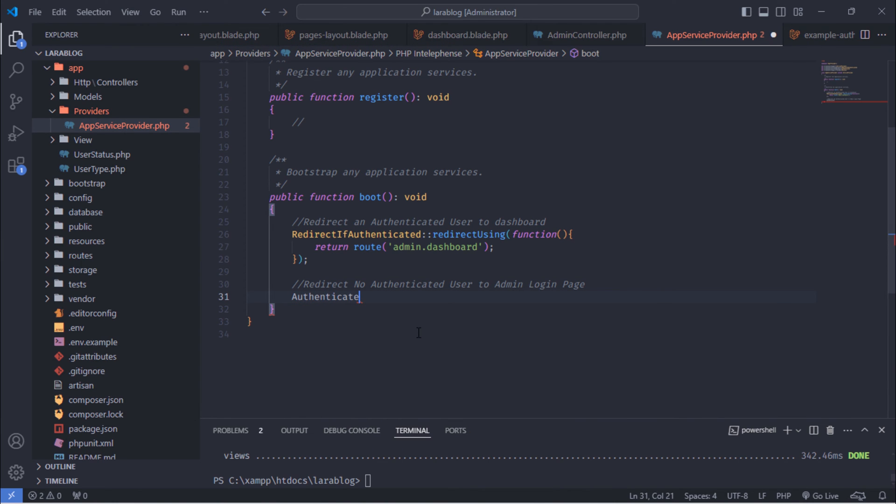
type("::redirectUsing(")
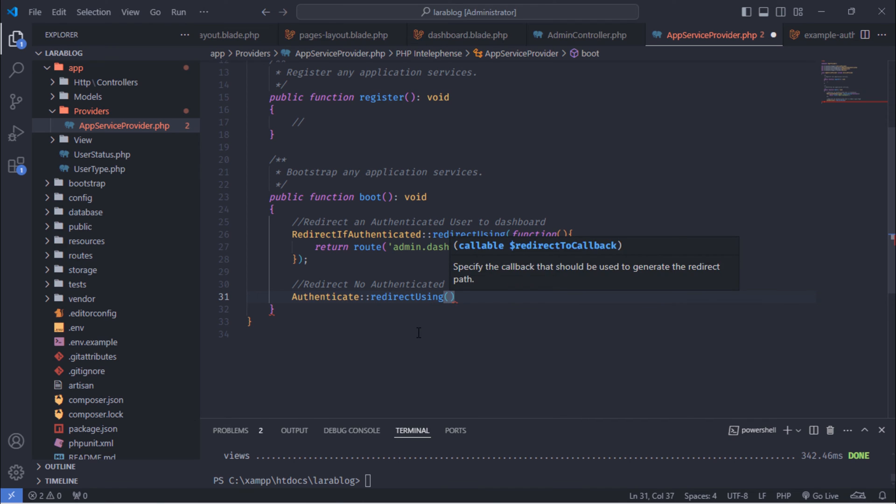
type("function(")
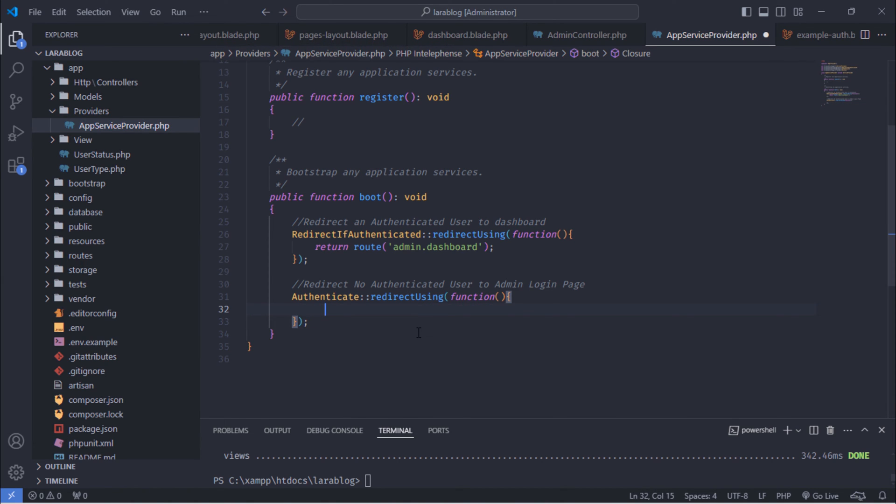
- Inside it, Session::flash('fail', 'You must be logged in…admin area…login') and return route('admin.login')
type("Session::flash(''")
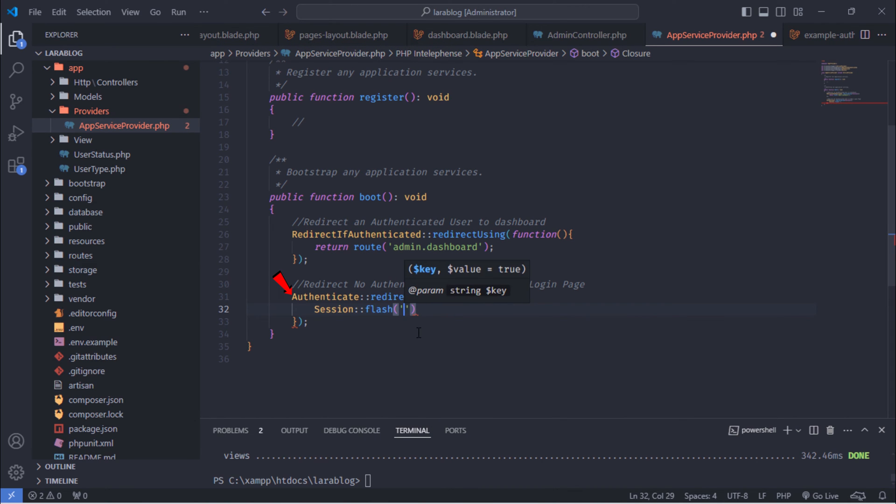
type("fail','")
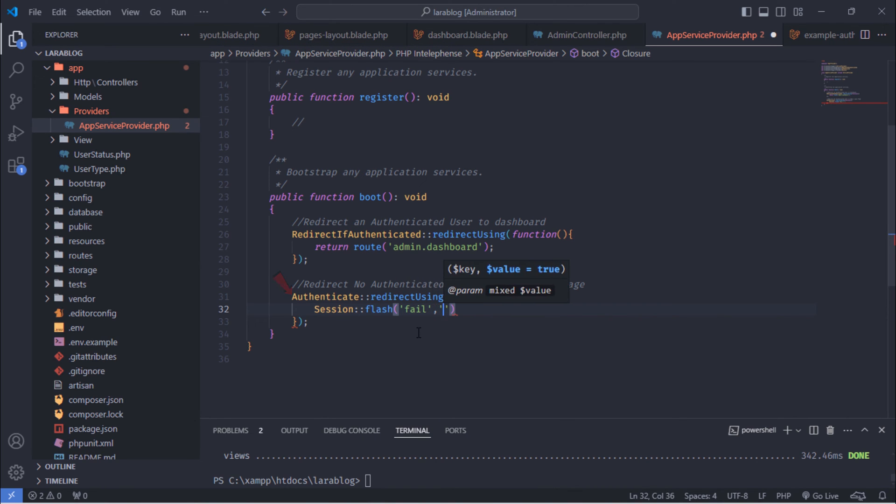
type("You must be")
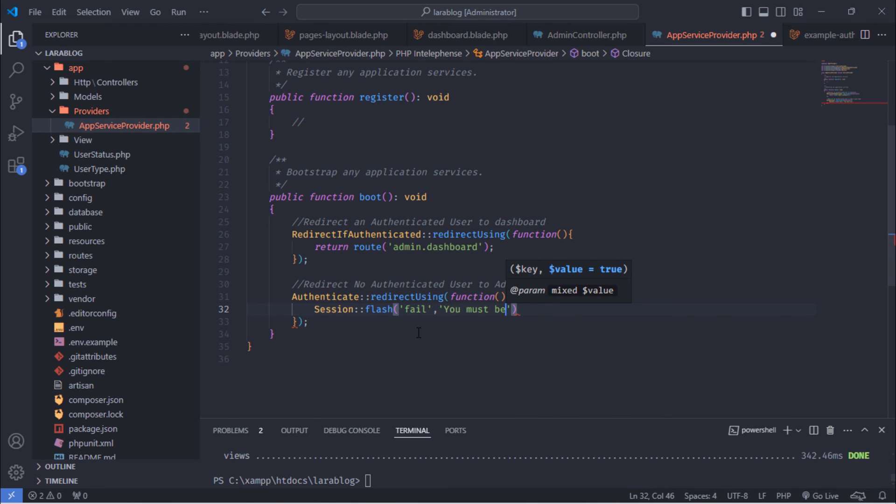
type("logged in to access")
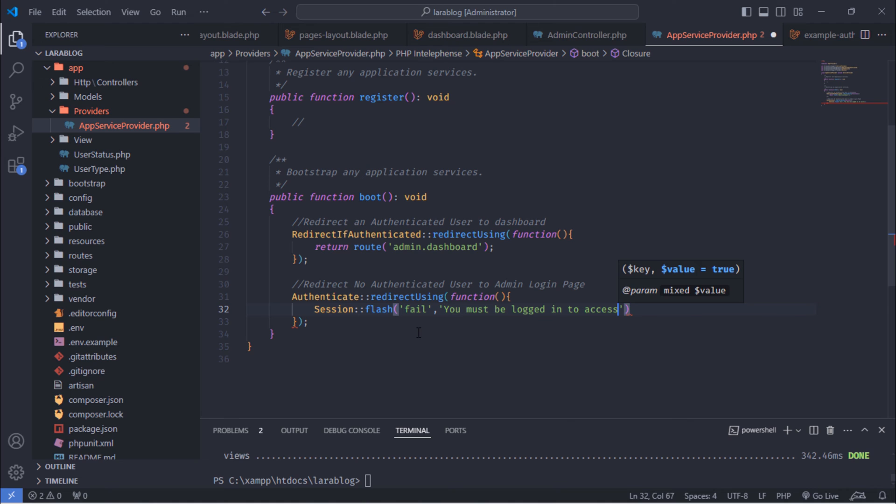
type("admin area. Please")
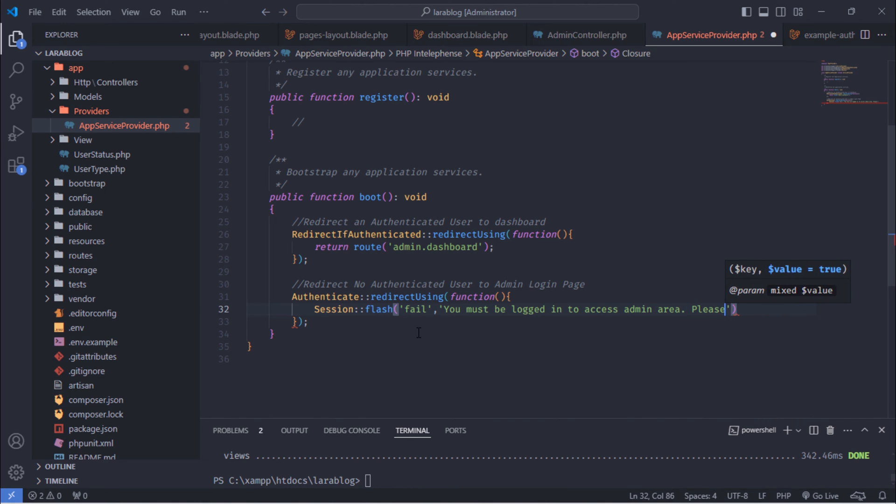
type("login to continue")
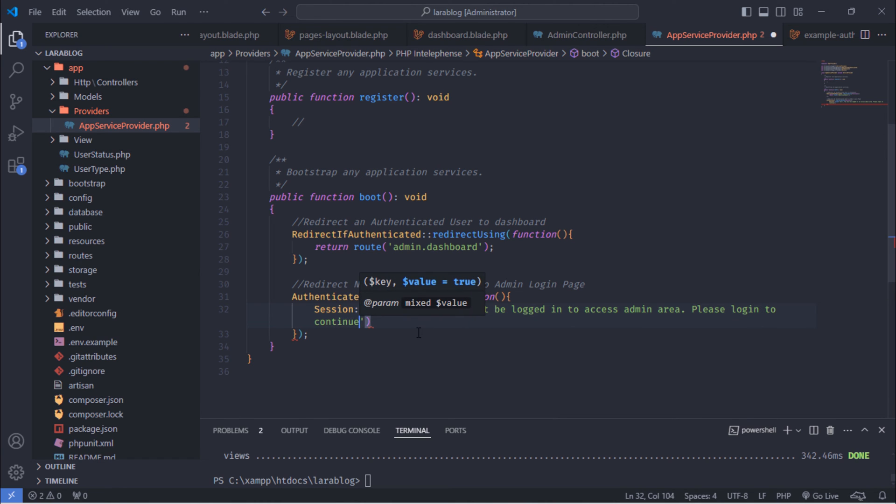
type("');")
type("retu")
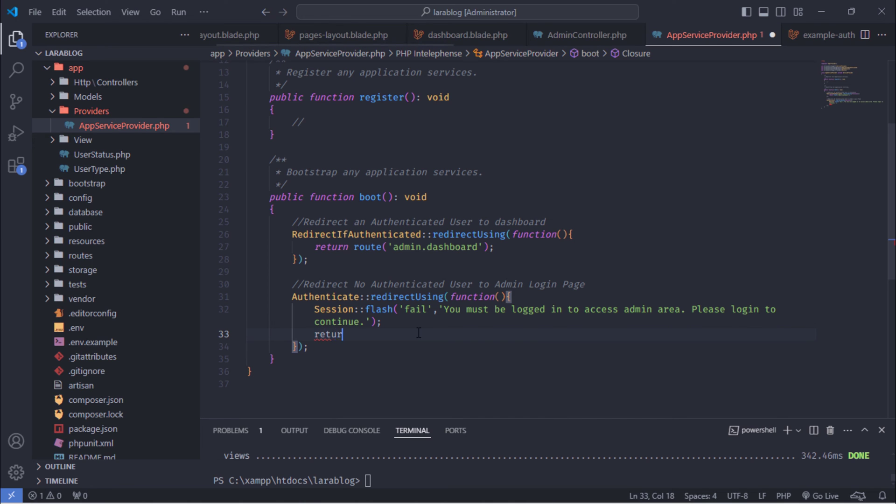
type("route('admin.login');")
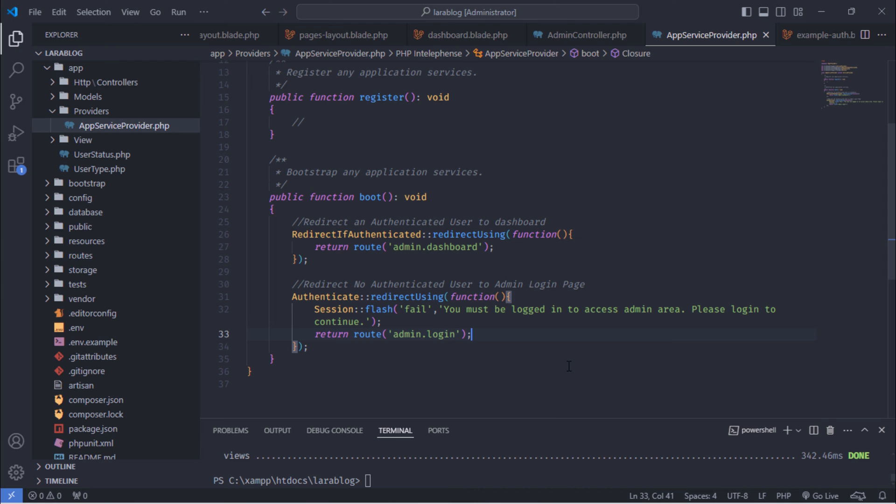
mouse_move(93, 262)
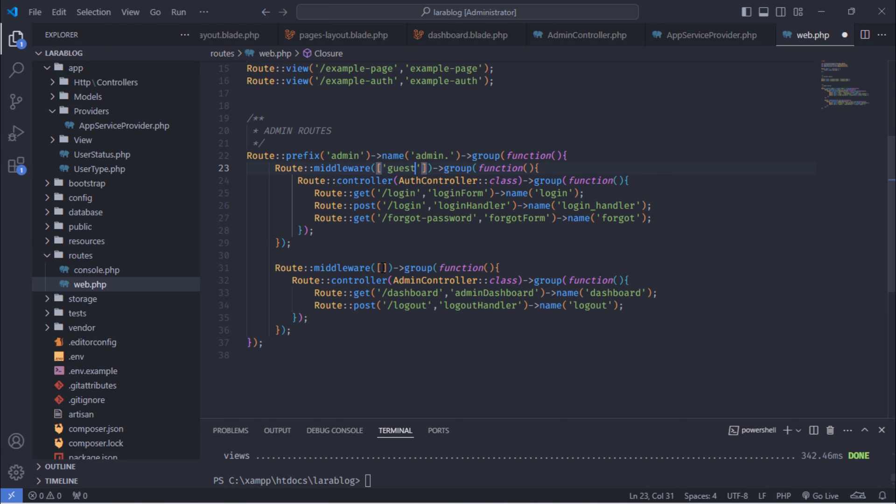
- Set the second route group's middleware to 'auth' in web.php and save
type("'au'")
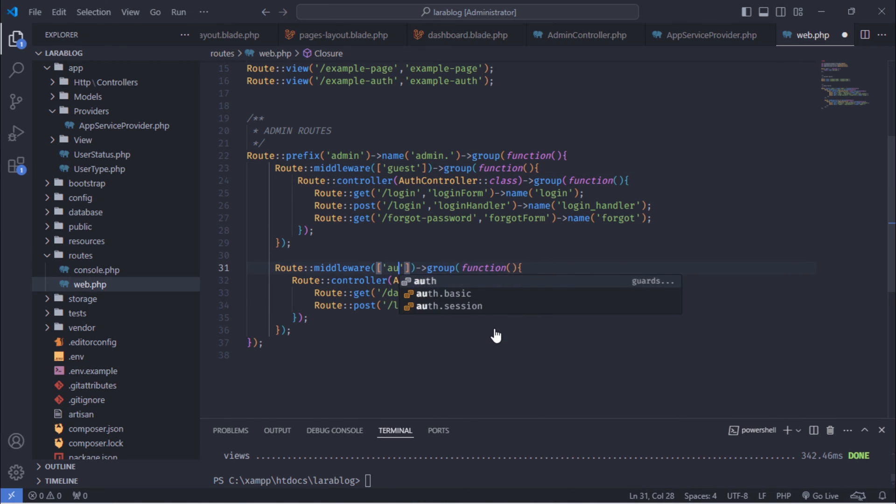
key("Tab")
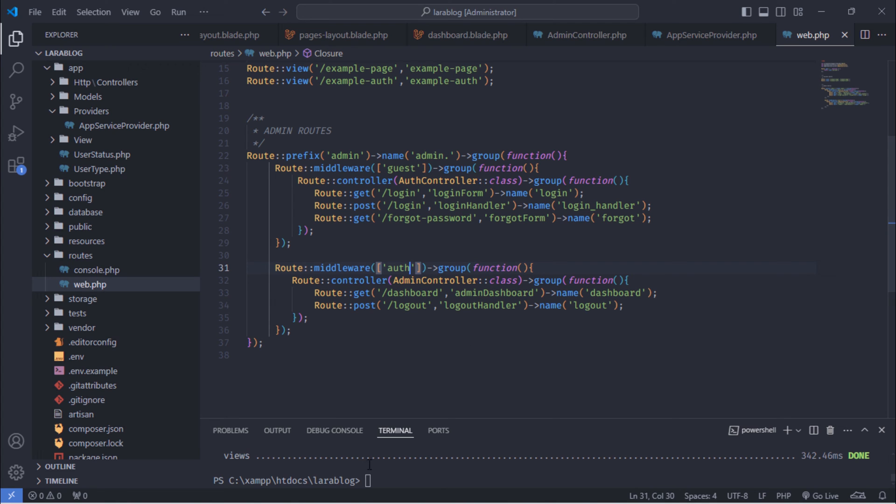
type("ph")
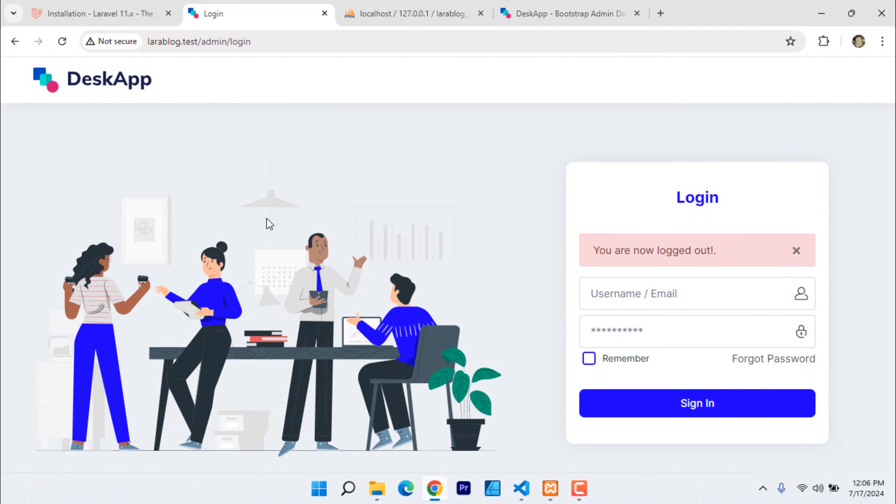
- Change the URL's 'login' to 'dashboard' and load it to confirm the redirect with the flash warning
left_click(796, 250)
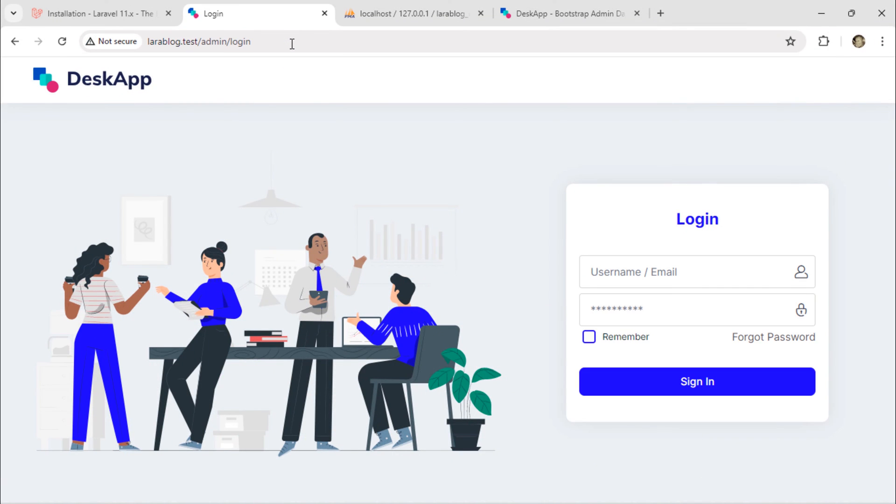
double_click(240, 42)
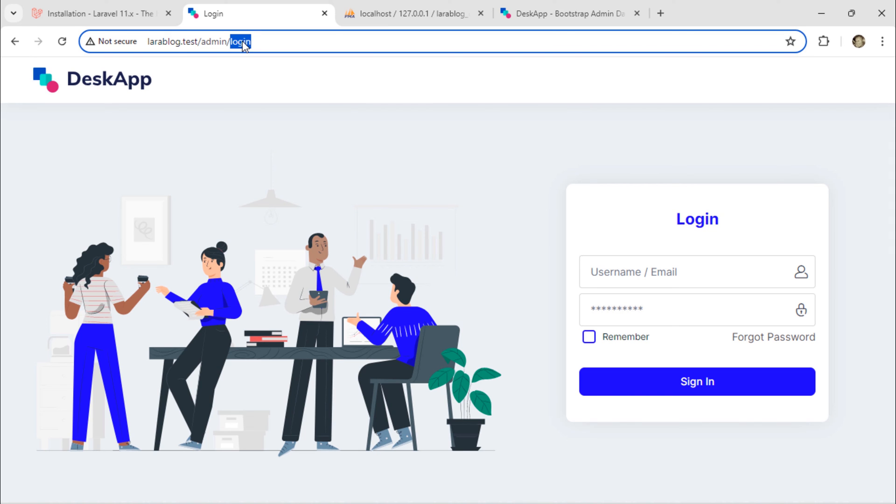
type("dashboard")
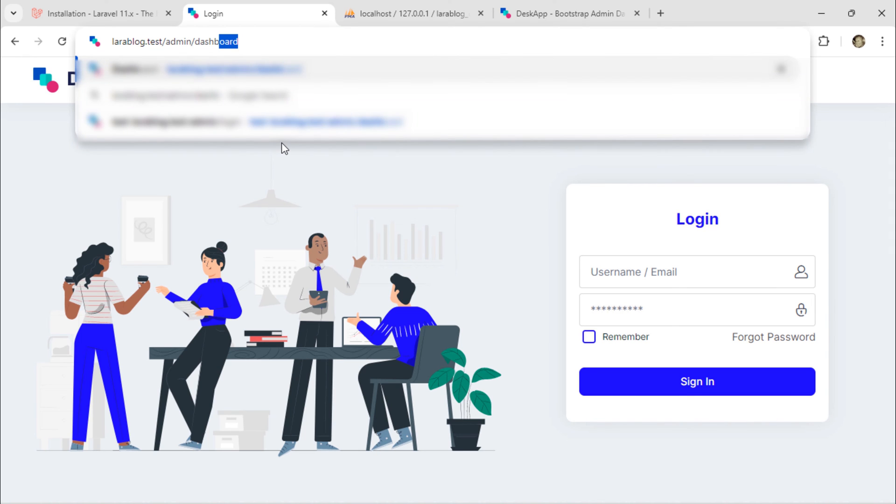
key("Enter")
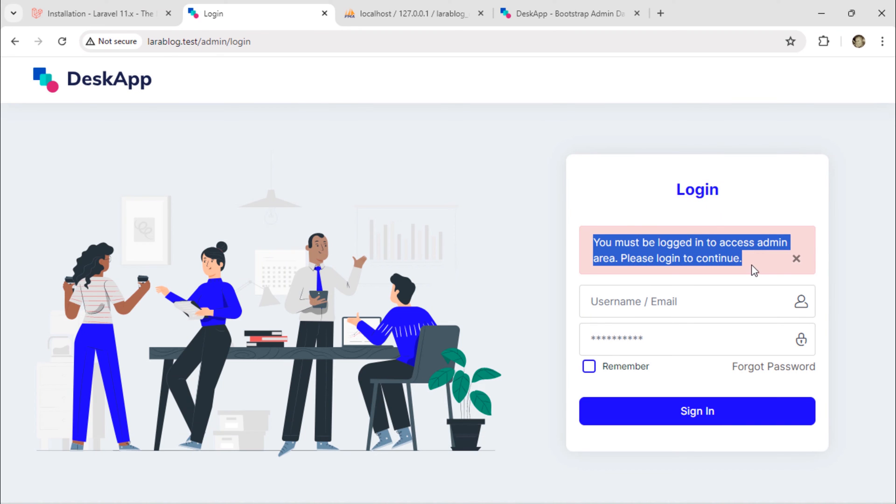
mouse_move(860, 302)
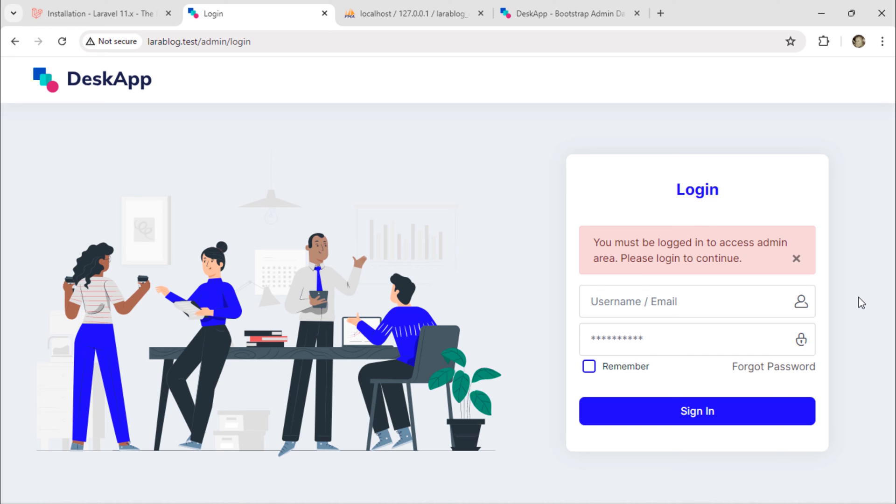
- Sign in as admin with the saved password and dismiss Chrome's breach warning to reach the dashboard
type("ad")
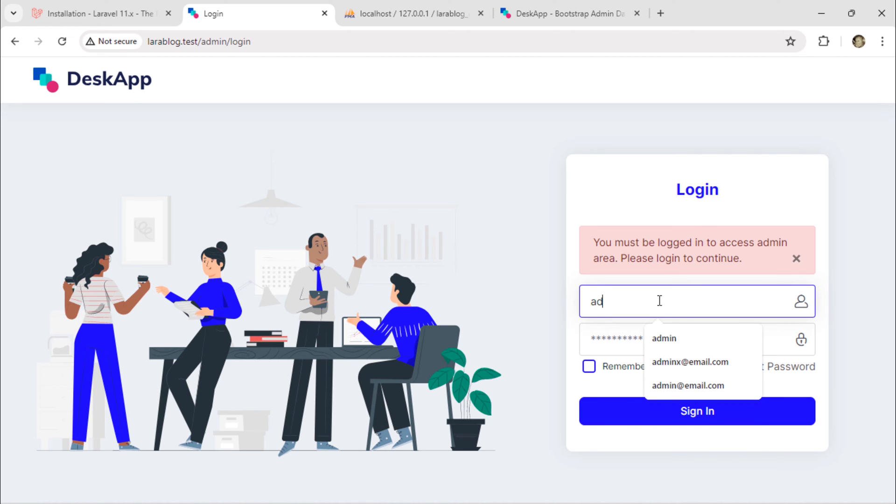
left_click(663, 338)
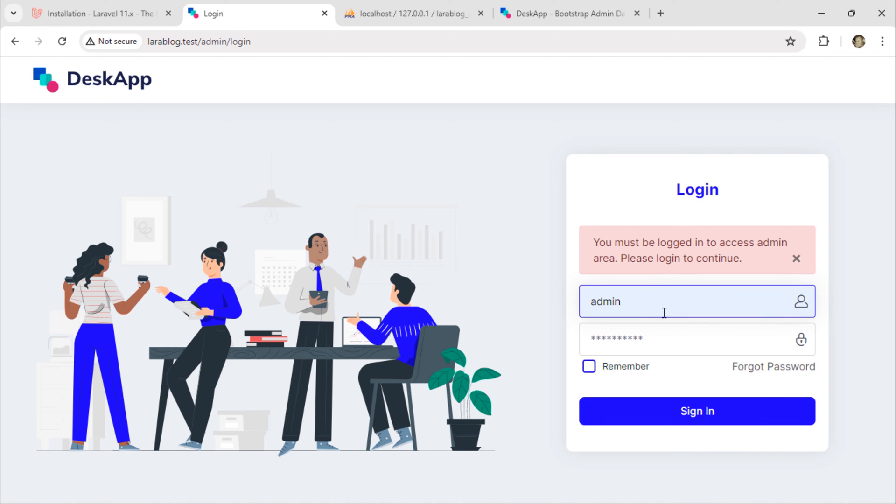
type("••••")
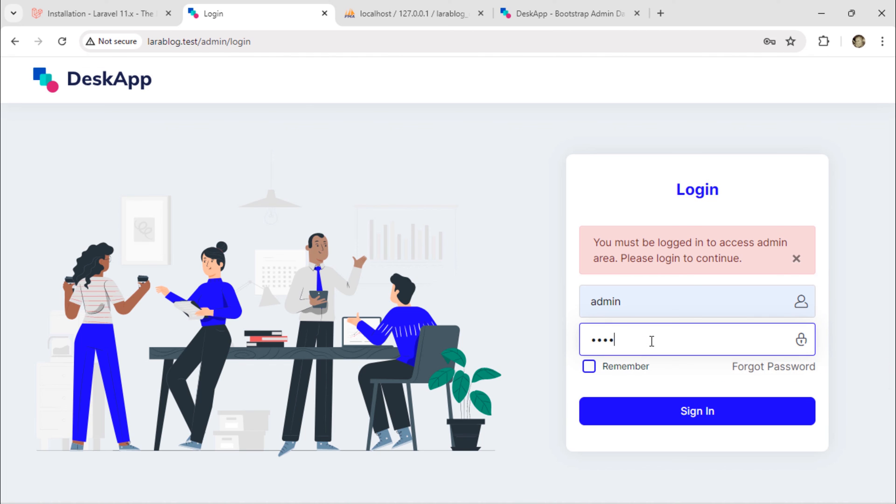
left_click(697, 411)
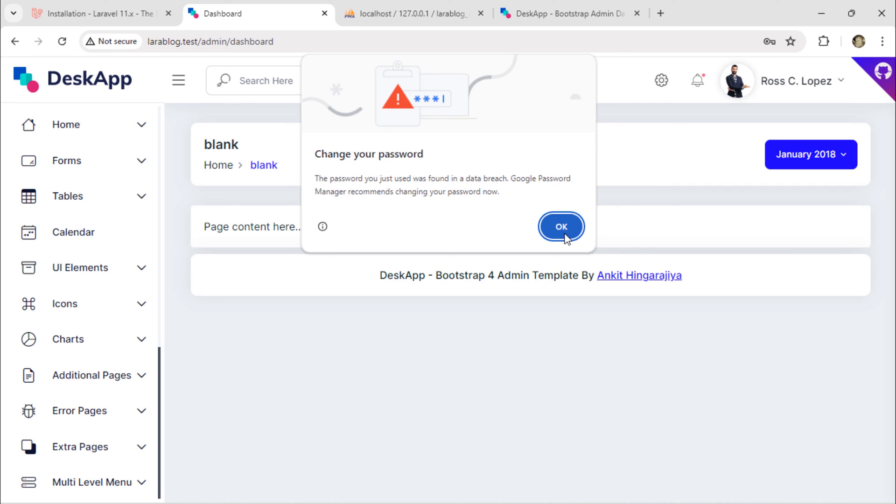
left_click(561, 226)
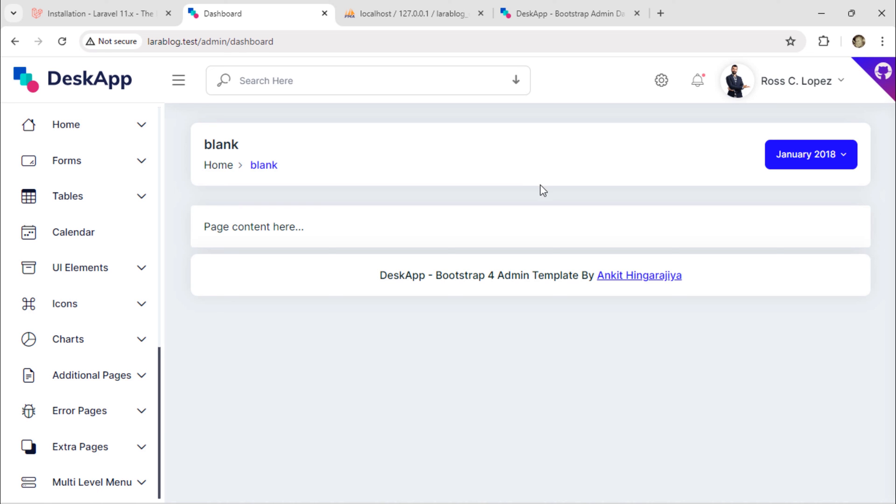
mouse_move(808, 88)
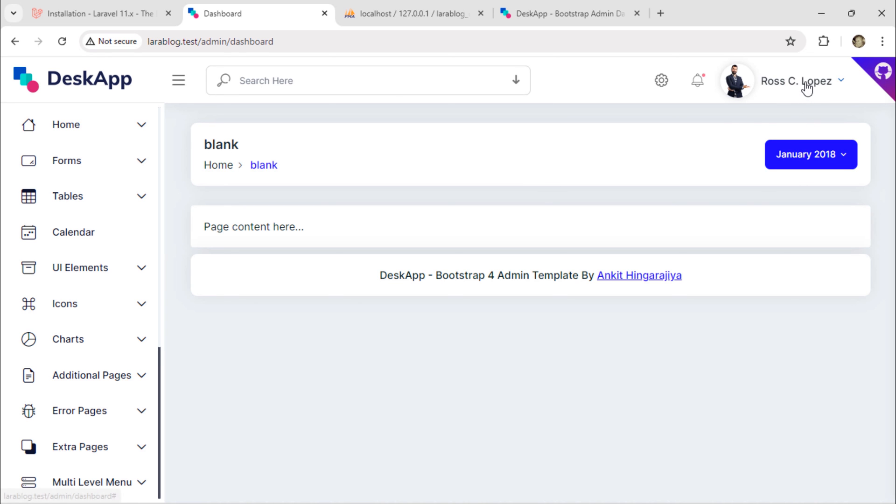